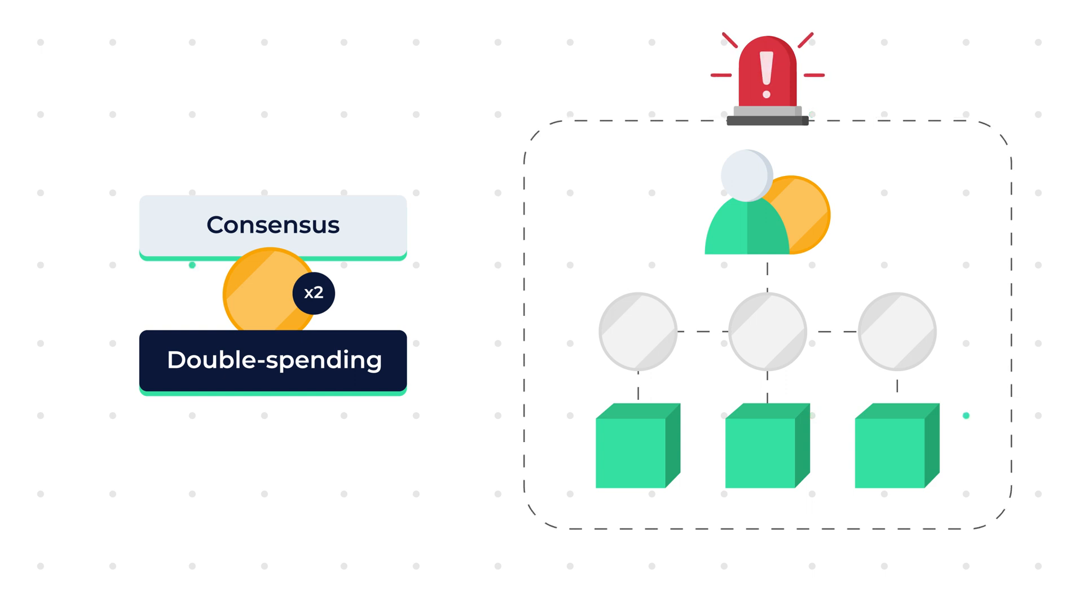
scroll(down, 3)
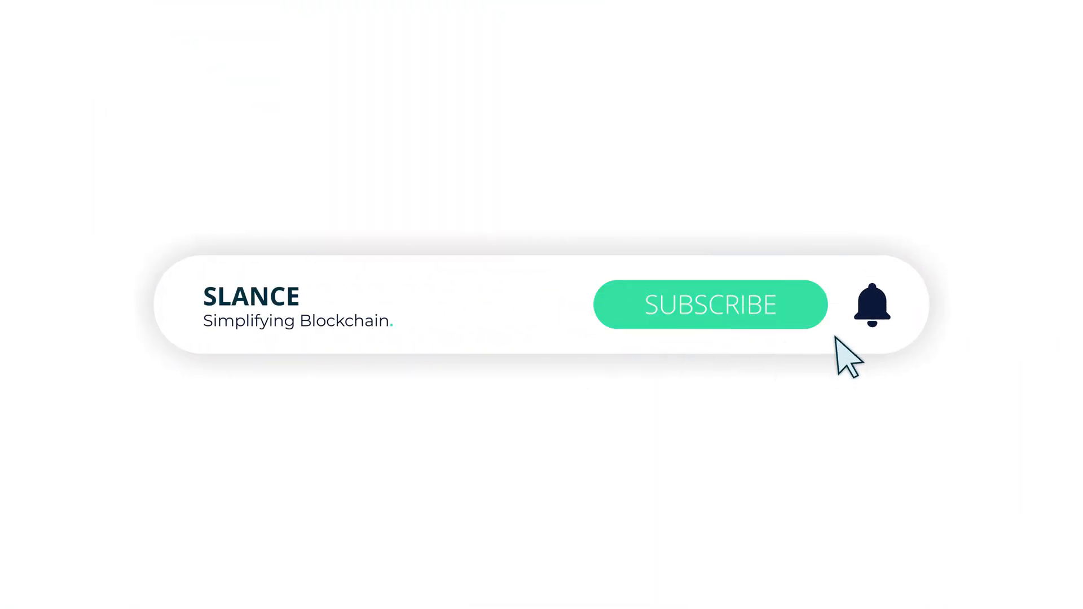
click(710, 304)
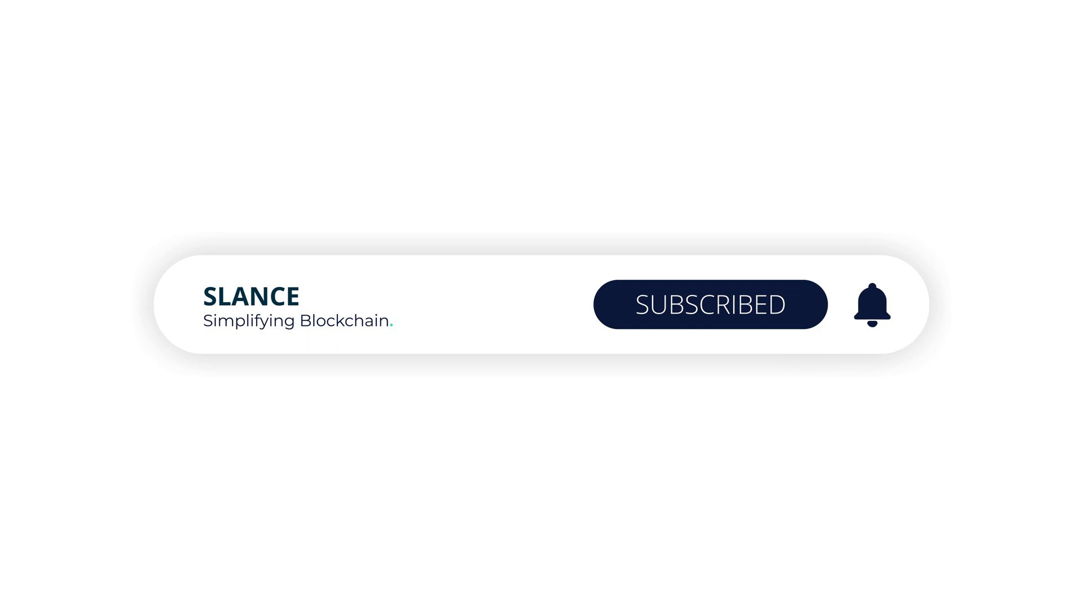